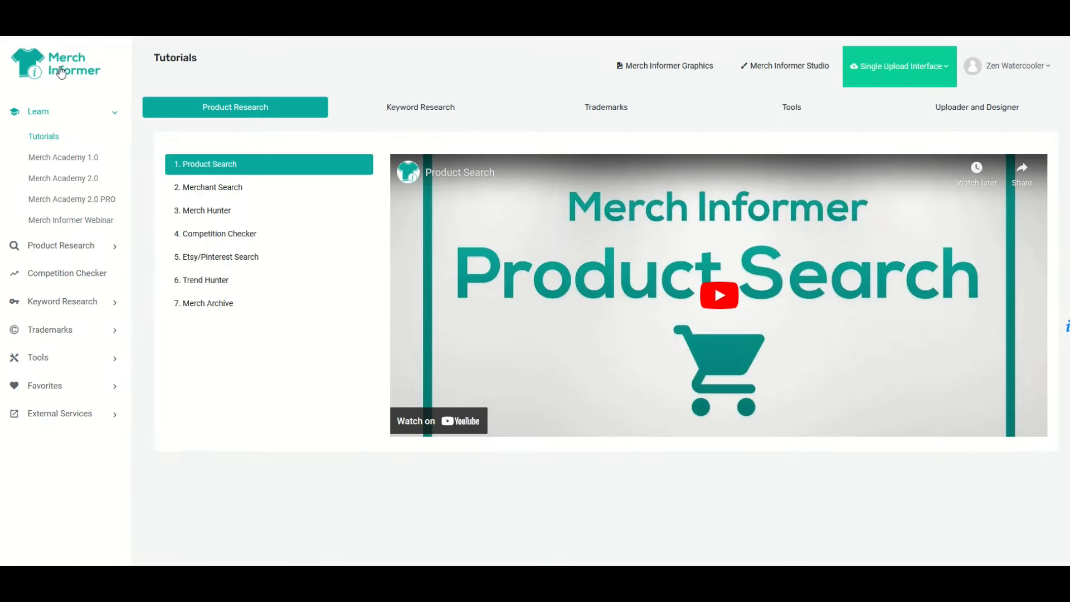
{"action": "mouse_move", "coordinate": [343, 78]}
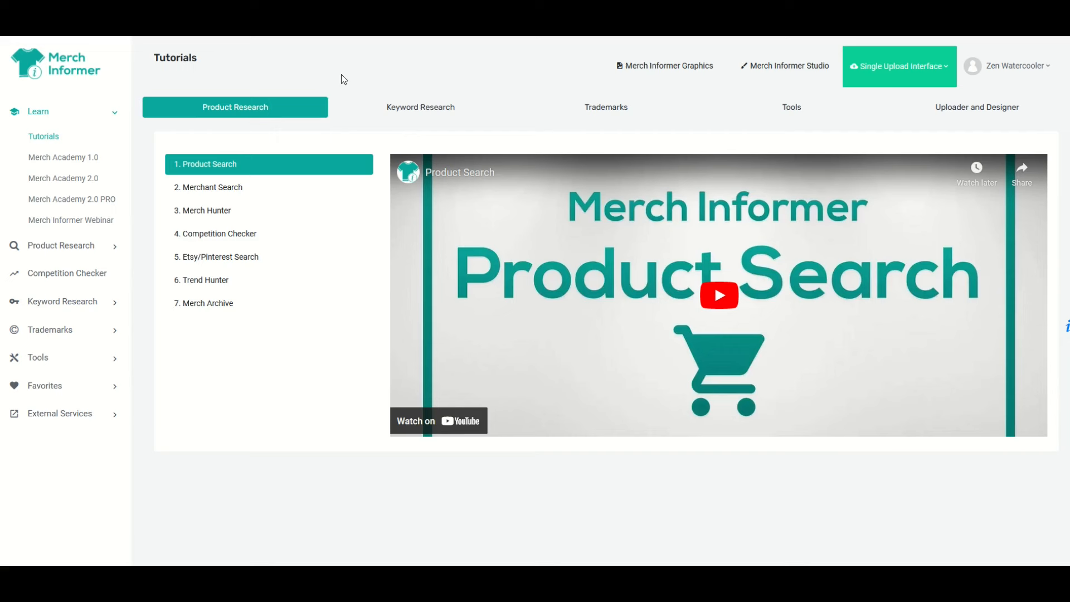
{"action": "mouse_move", "coordinate": [288, 143]}
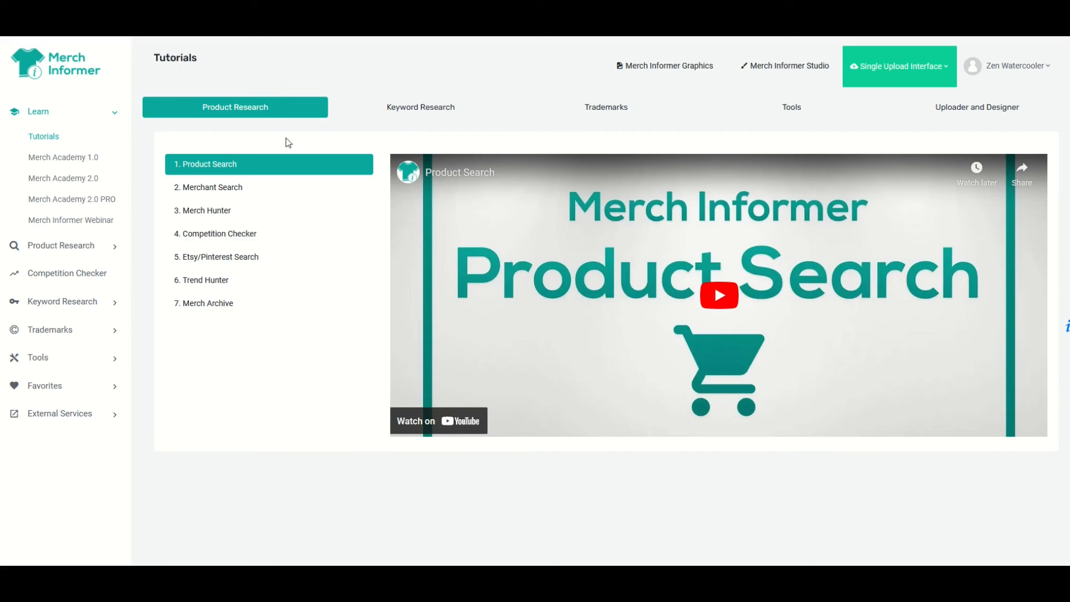
{"action": "mouse_move", "coordinate": [169, 335]}
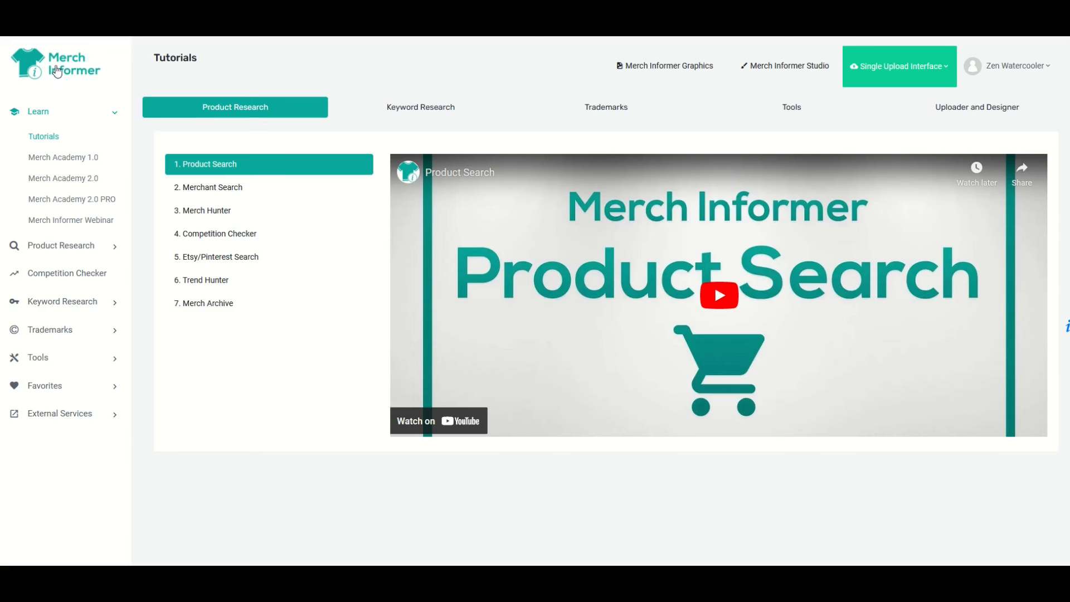
{"action": "mouse_move", "coordinate": [252, 149]}
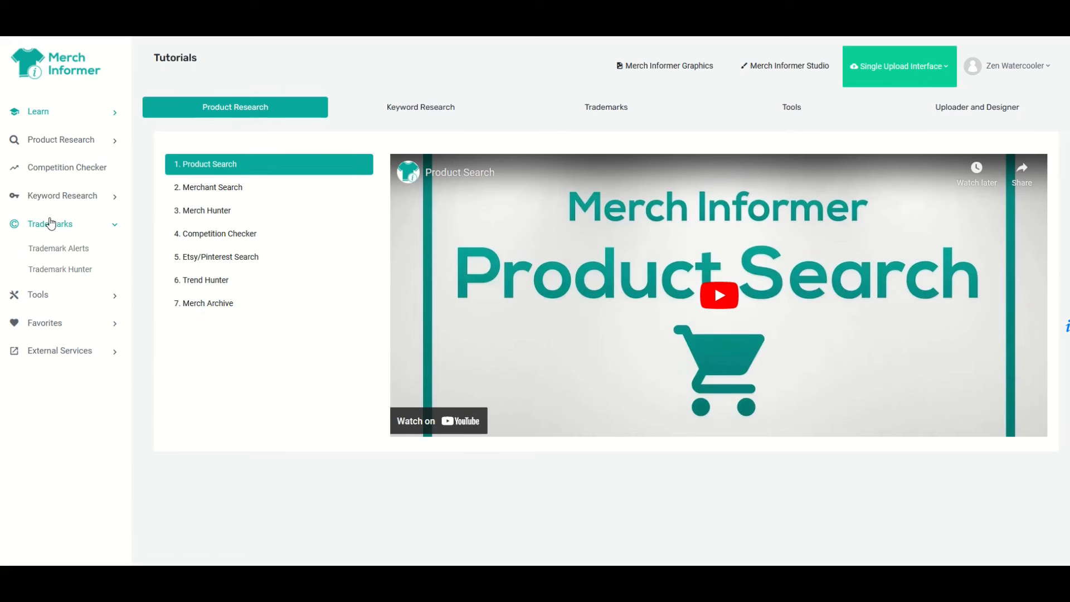
{"action": "mouse_move", "coordinate": [66, 254]}
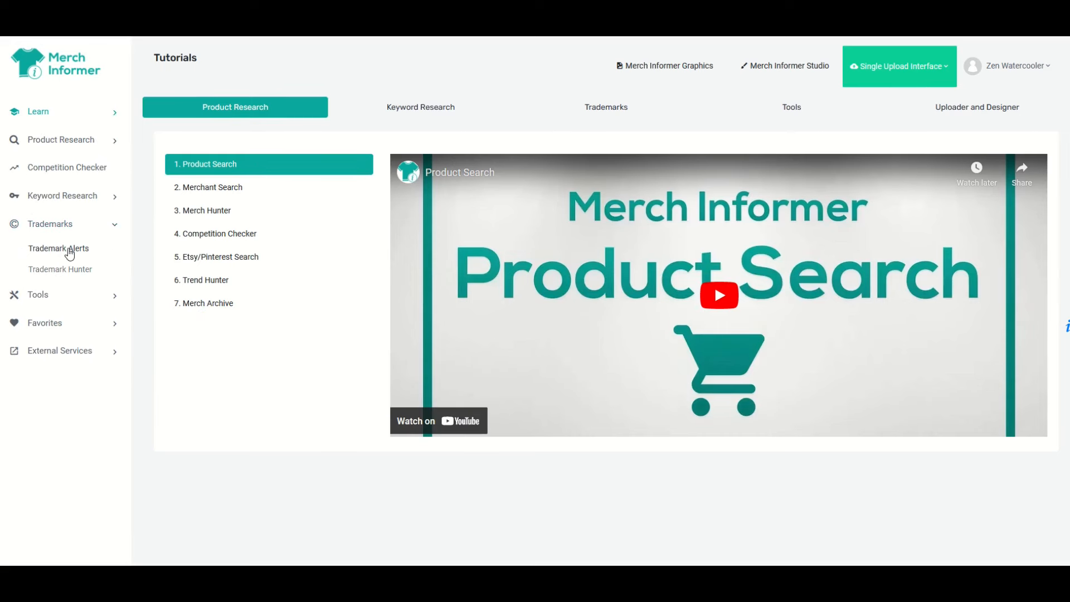
Step: Open Trademark Alerts to view the superman, spider-man, hockey mom and army mom keywords
{"action": "left_click", "coordinate": [58, 248]}
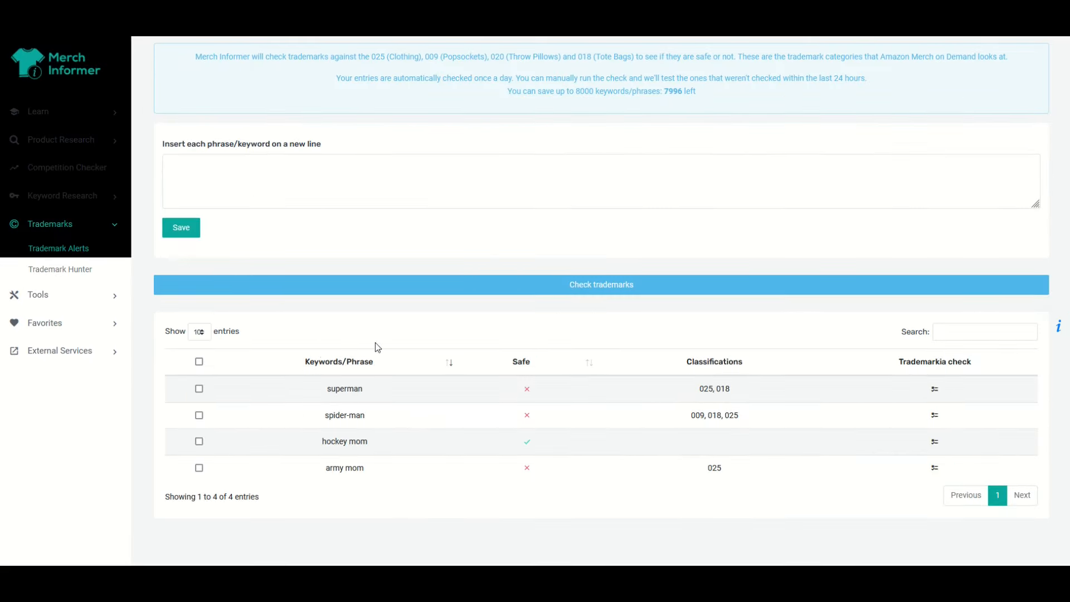
{"action": "mouse_move", "coordinate": [366, 425]}
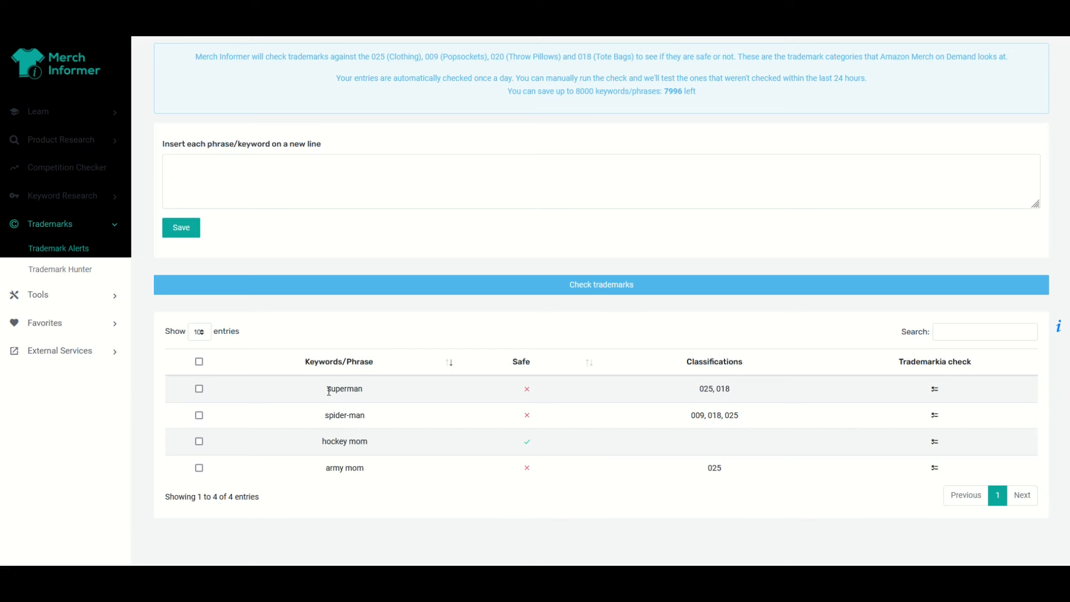
{"action": "mouse_move", "coordinate": [495, 367]}
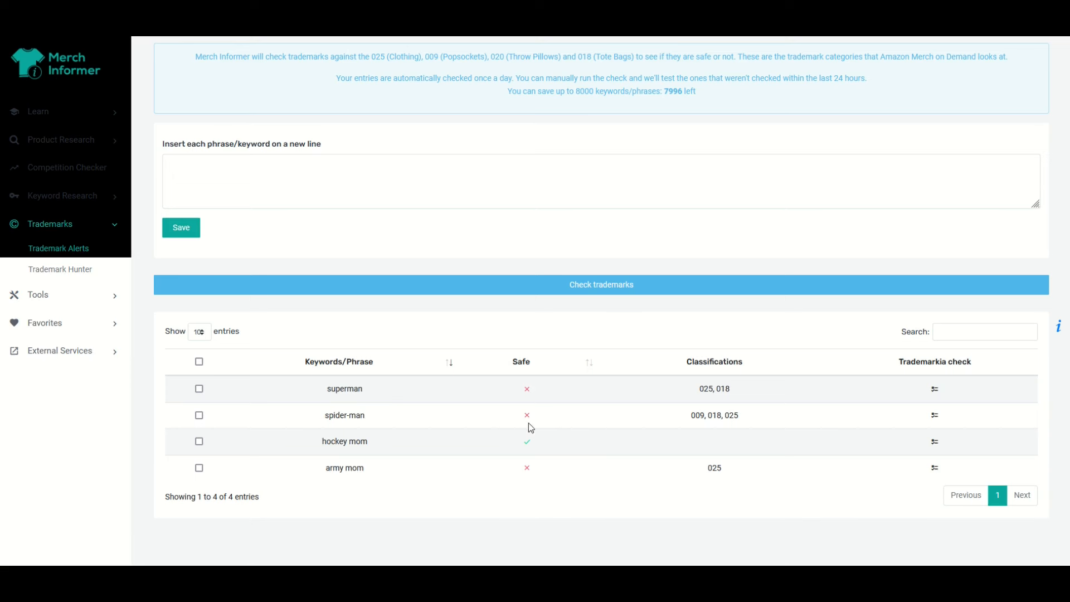
{"action": "mouse_move", "coordinate": [714, 429]}
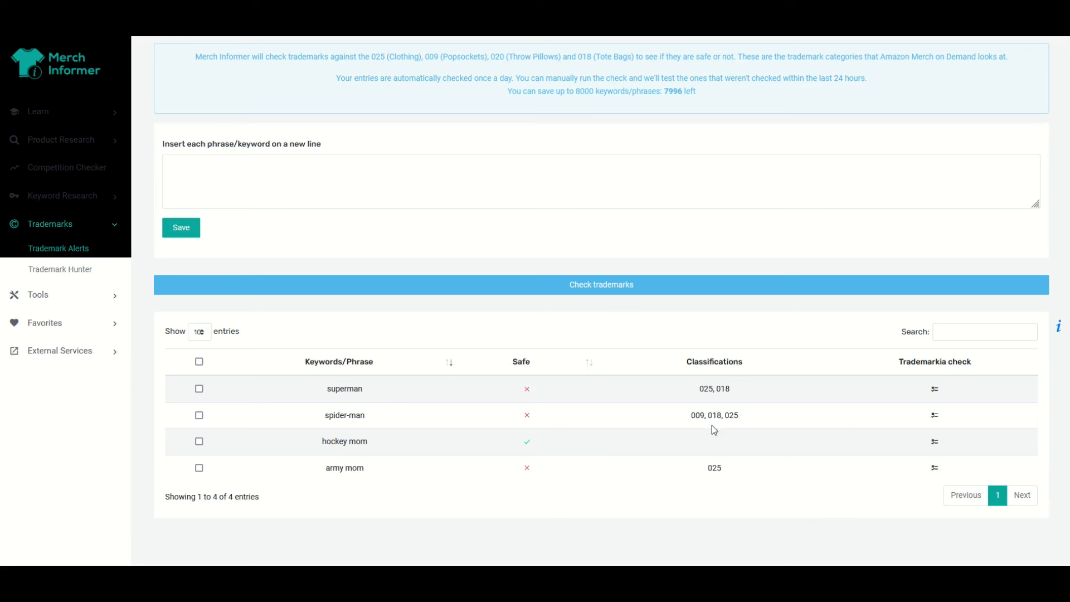
{"action": "mouse_move", "coordinate": [699, 401]}
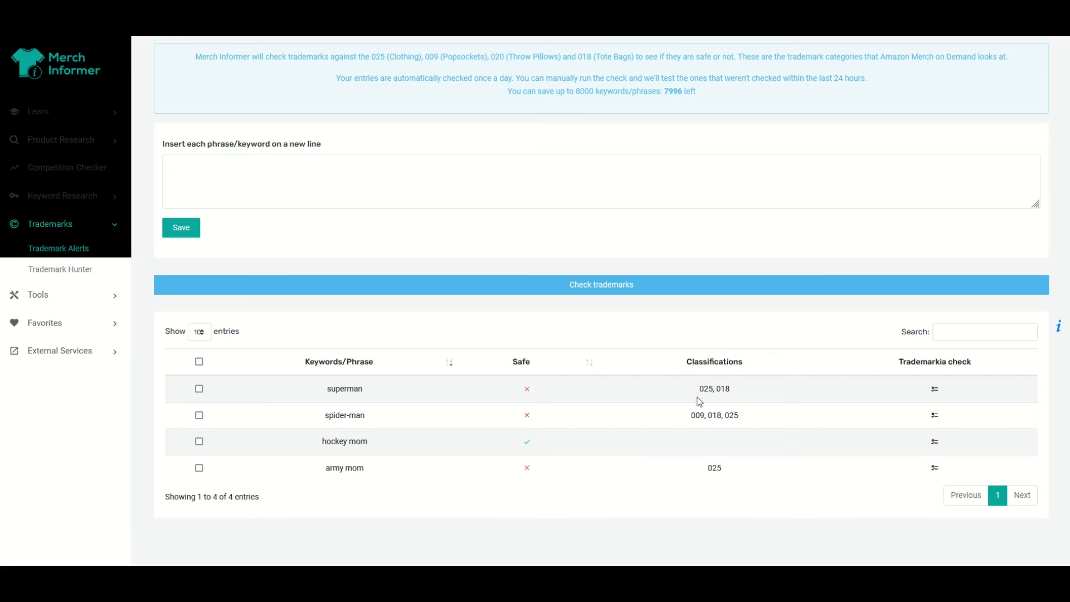
{"action": "mouse_move", "coordinate": [923, 373]}
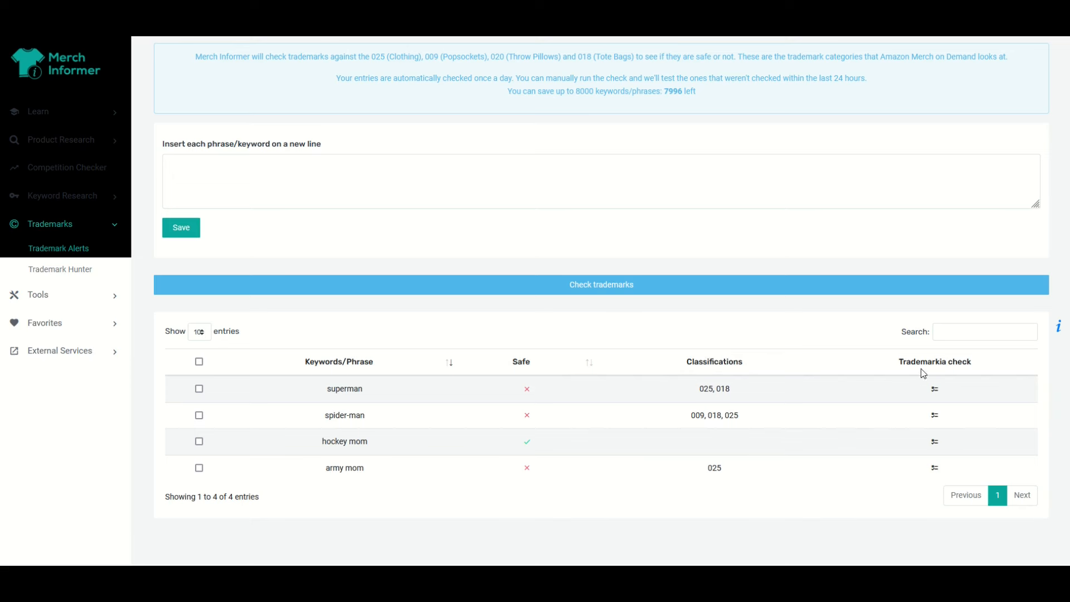
{"action": "mouse_move", "coordinate": [934, 391]}
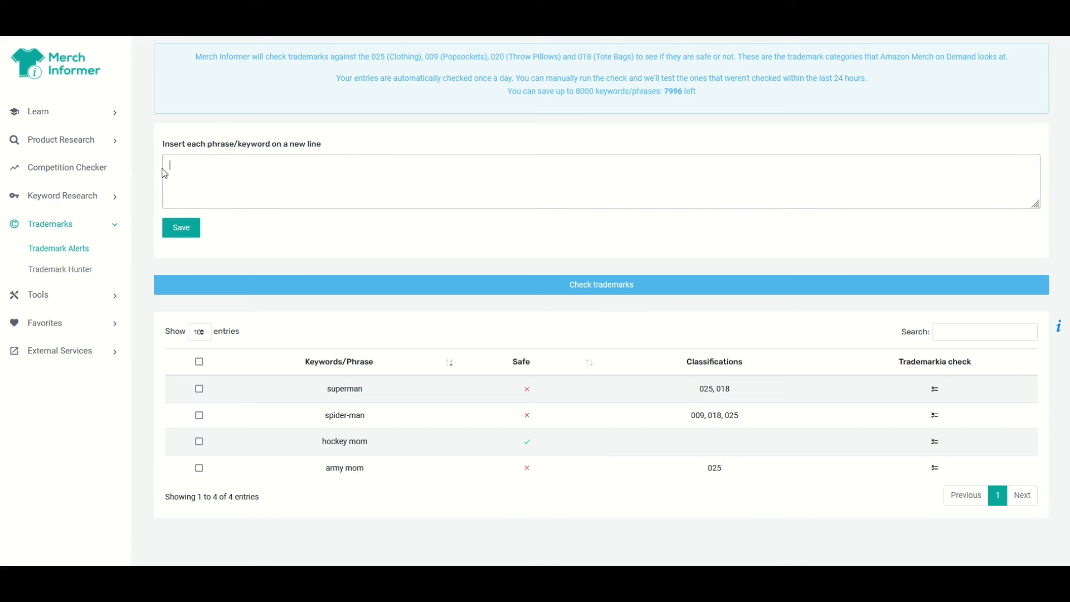
Step: Enter 'grizzly mom' as a new trademark alert keyword
{"action": "type", "text": "grizzl"}
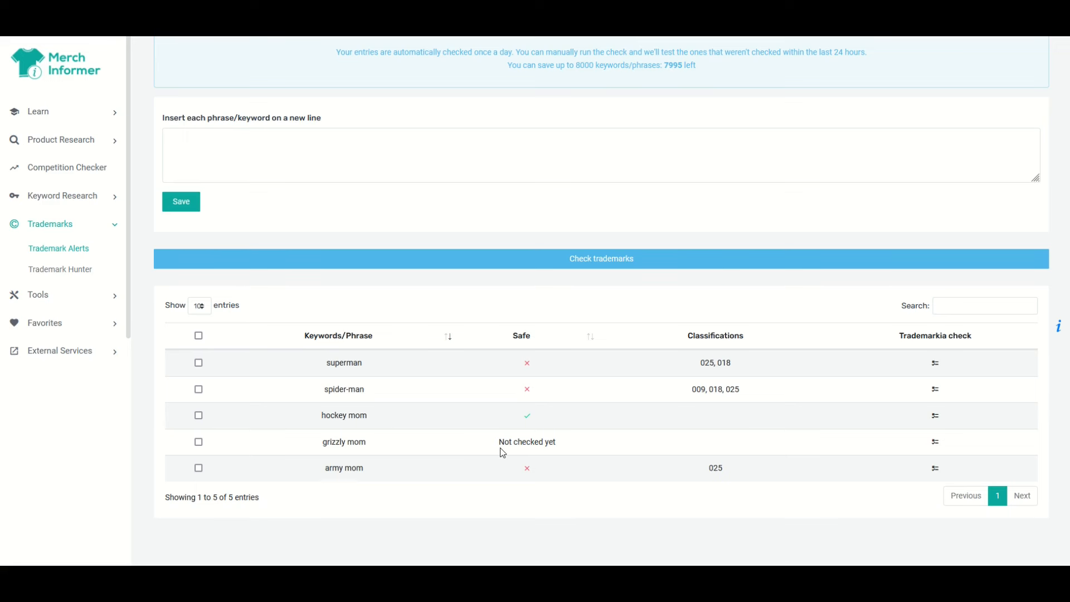
{"action": "mouse_move", "coordinate": [390, 477]}
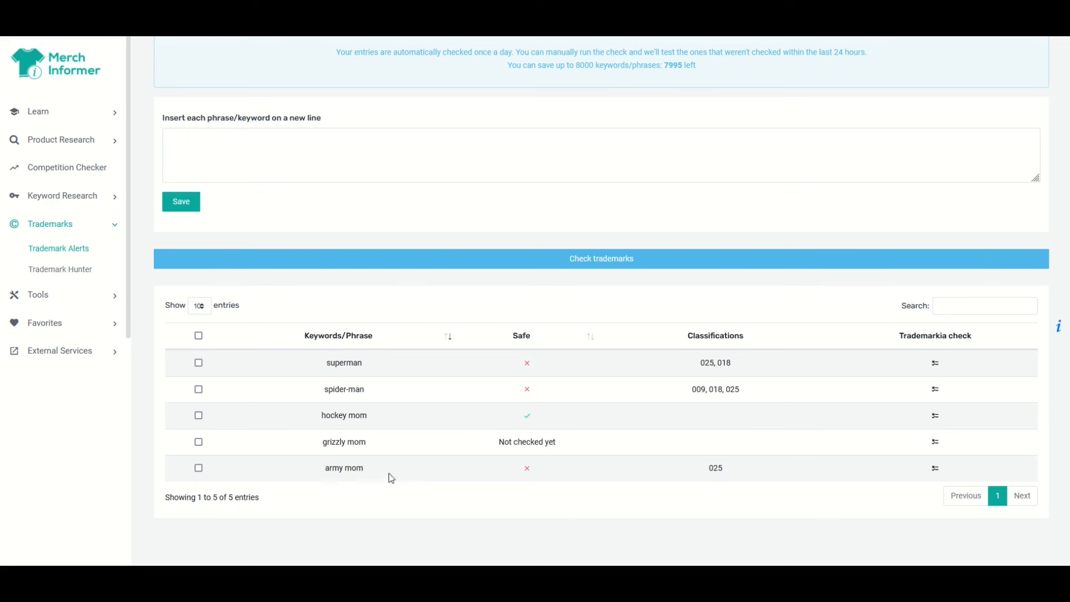
{"action": "mouse_move", "coordinate": [683, 473]}
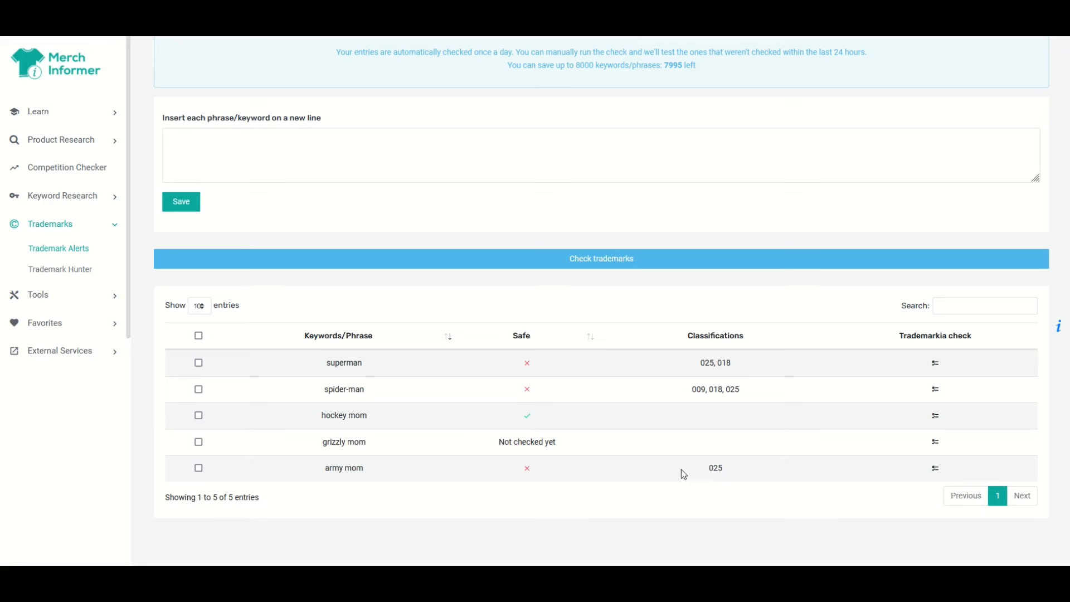
{"action": "mouse_move", "coordinate": [589, 497]}
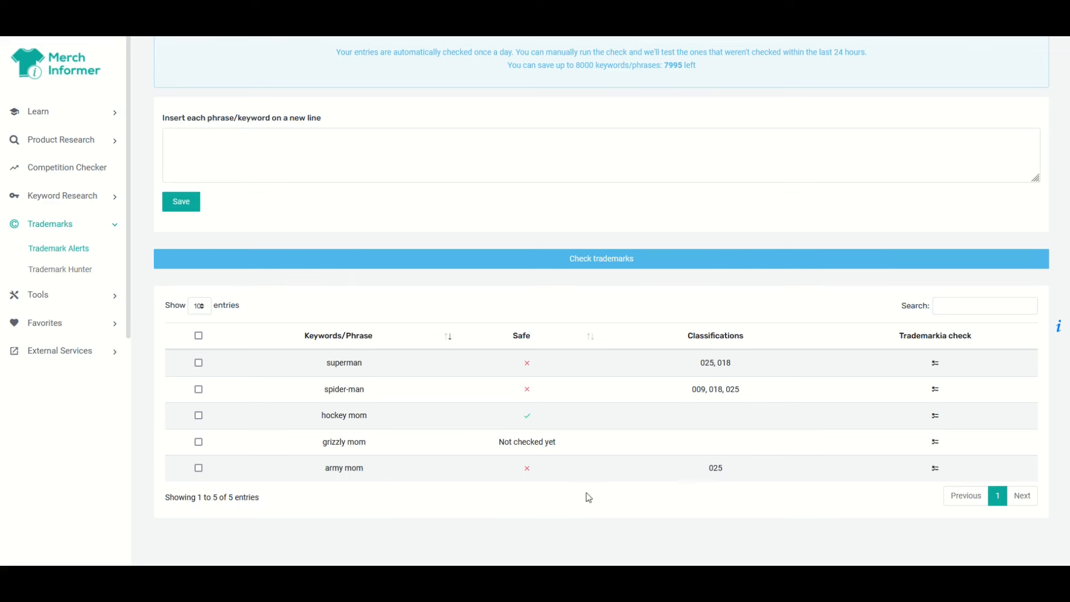
{"action": "mouse_move", "coordinate": [351, 494]}
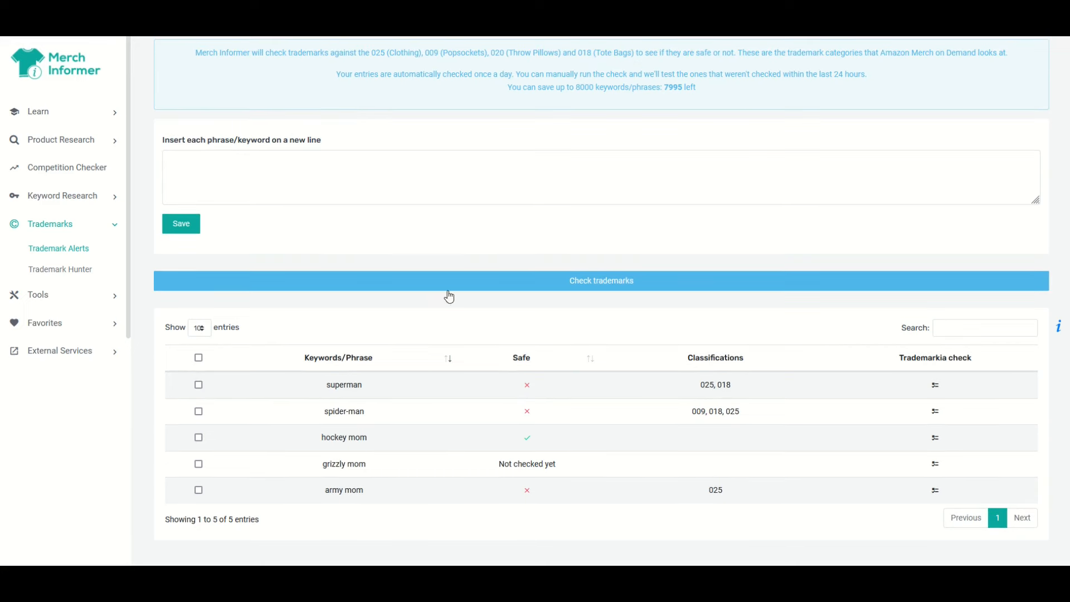
{"action": "mouse_move", "coordinate": [413, 435]}
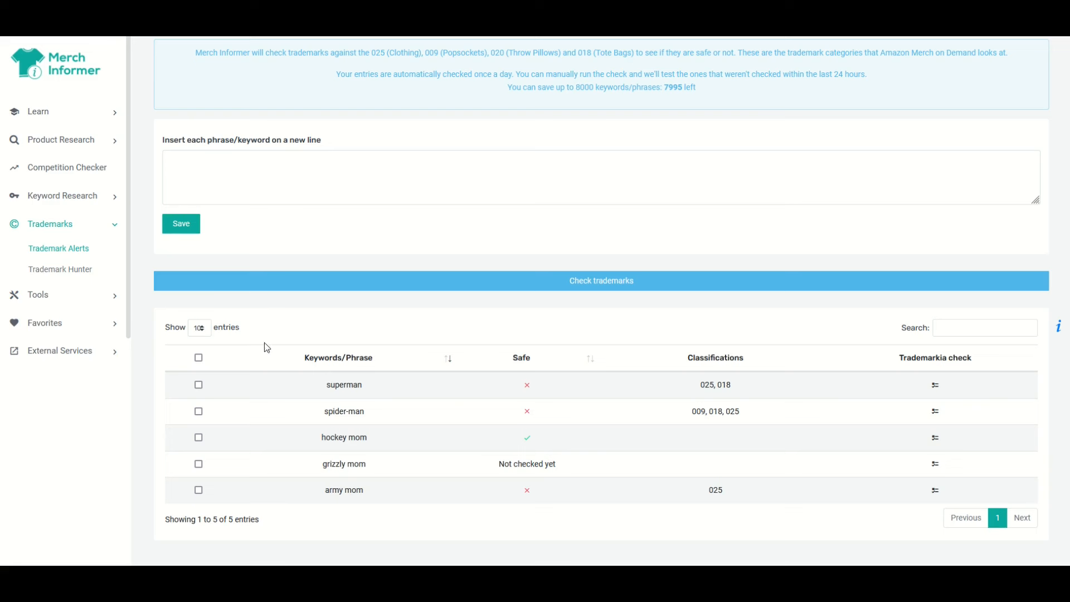
{"action": "mouse_move", "coordinate": [483, 357]}
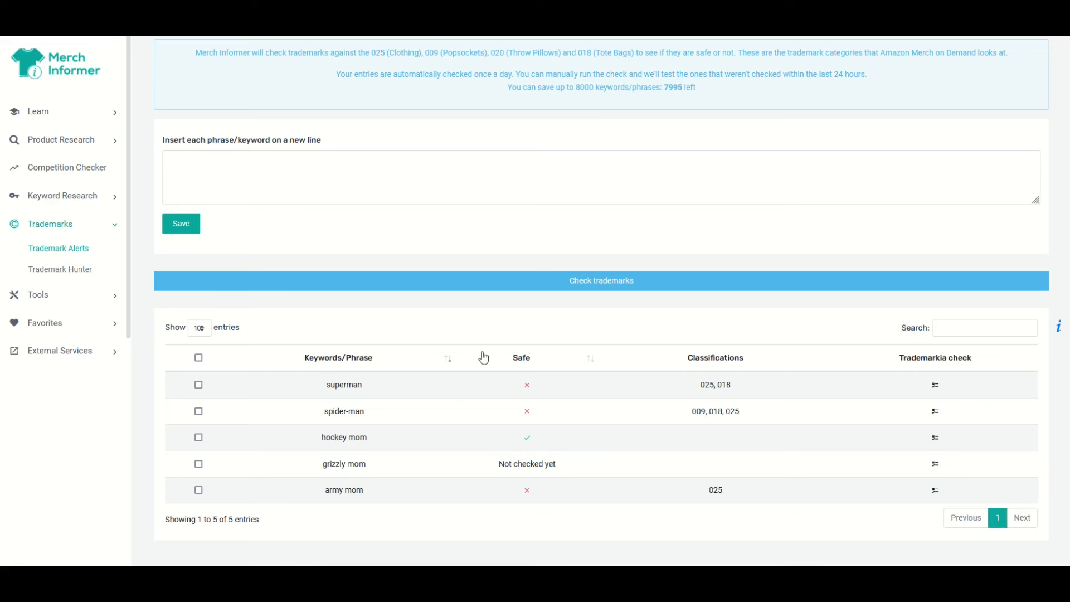
Step: Run the trademark check on unchecked keywords, marking grizzly mom safe
{"action": "left_click", "coordinate": [601, 280]}
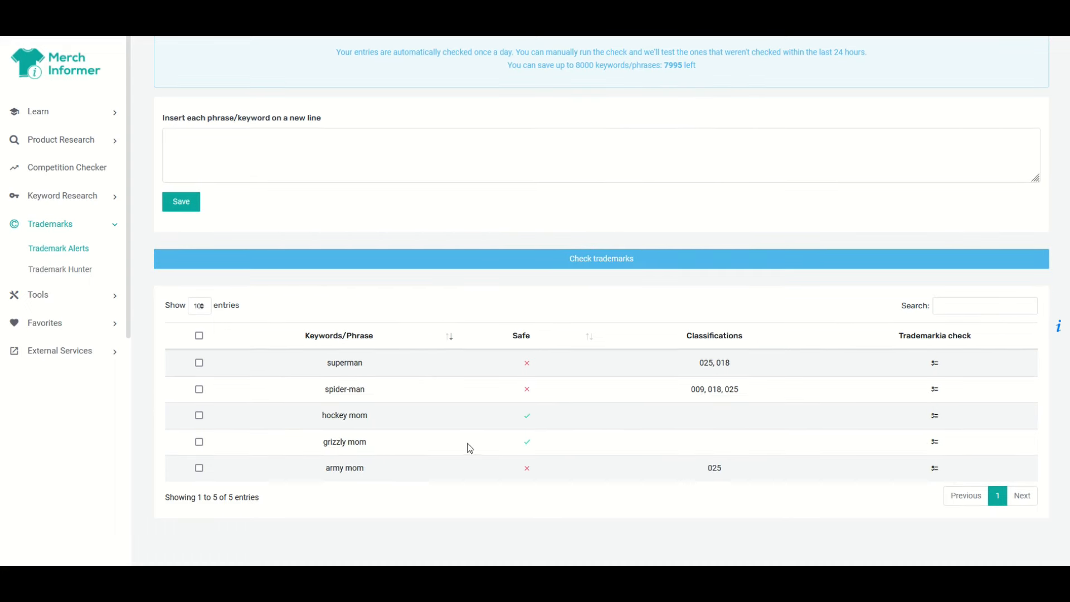
{"action": "mouse_move", "coordinate": [516, 442]}
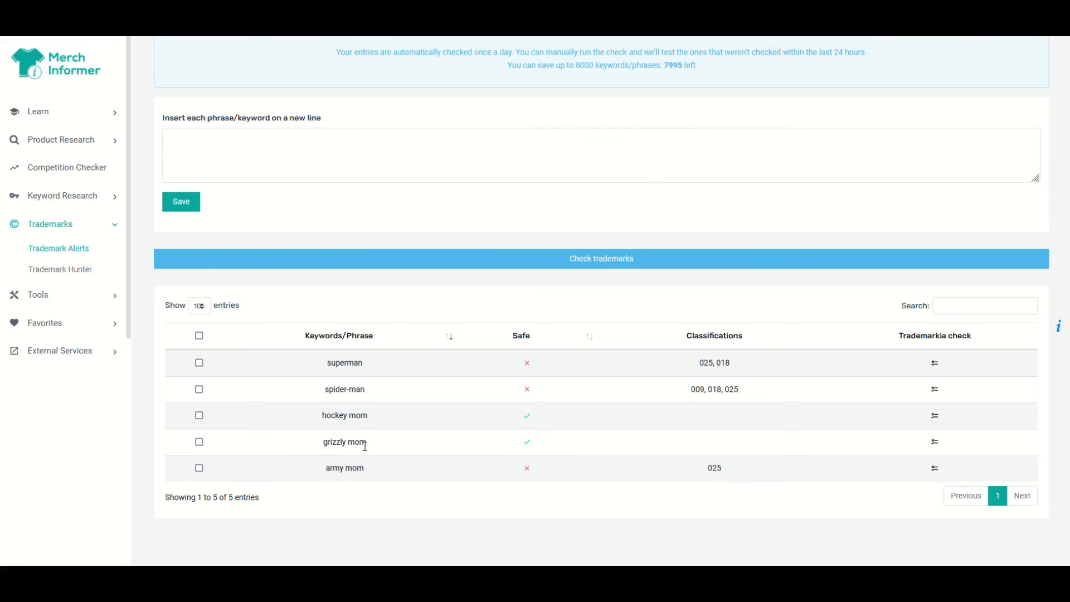
{"action": "mouse_move", "coordinate": [278, 447]}
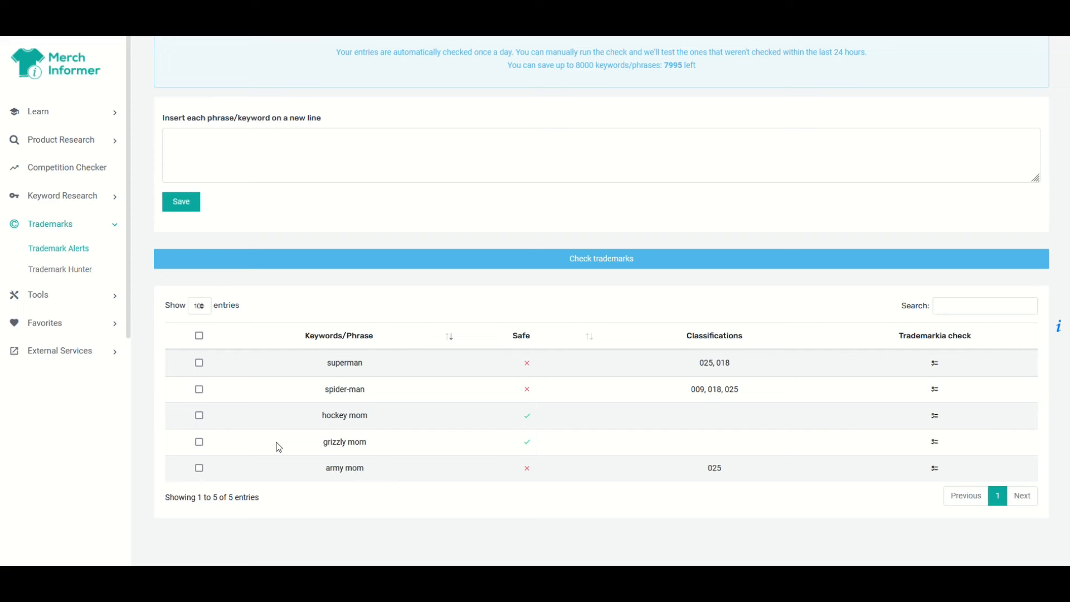
{"action": "mouse_move", "coordinate": [435, 210]}
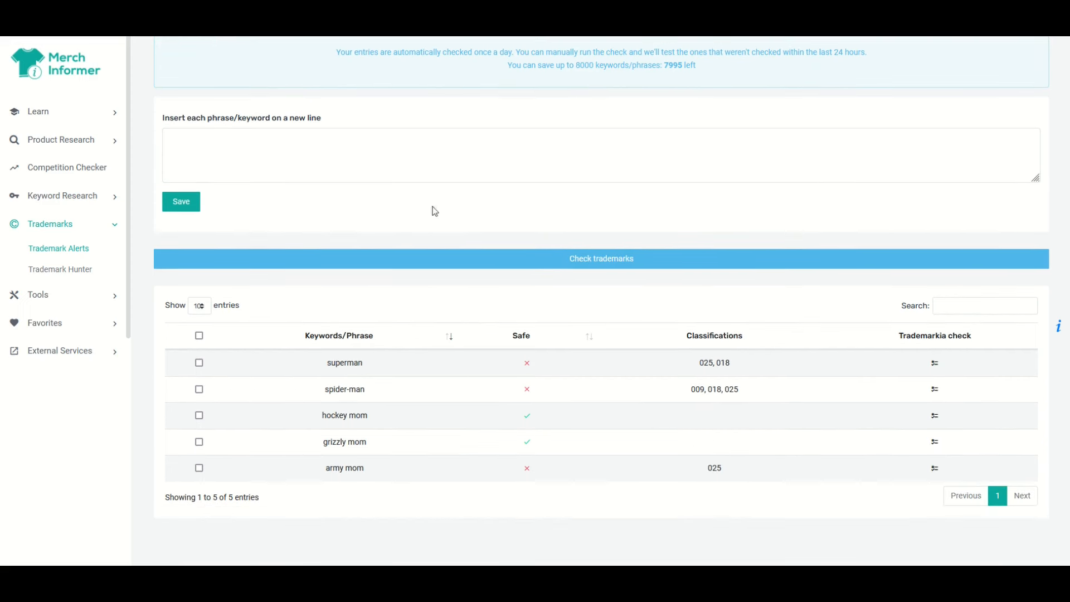
{"action": "mouse_move", "coordinate": [537, 437]}
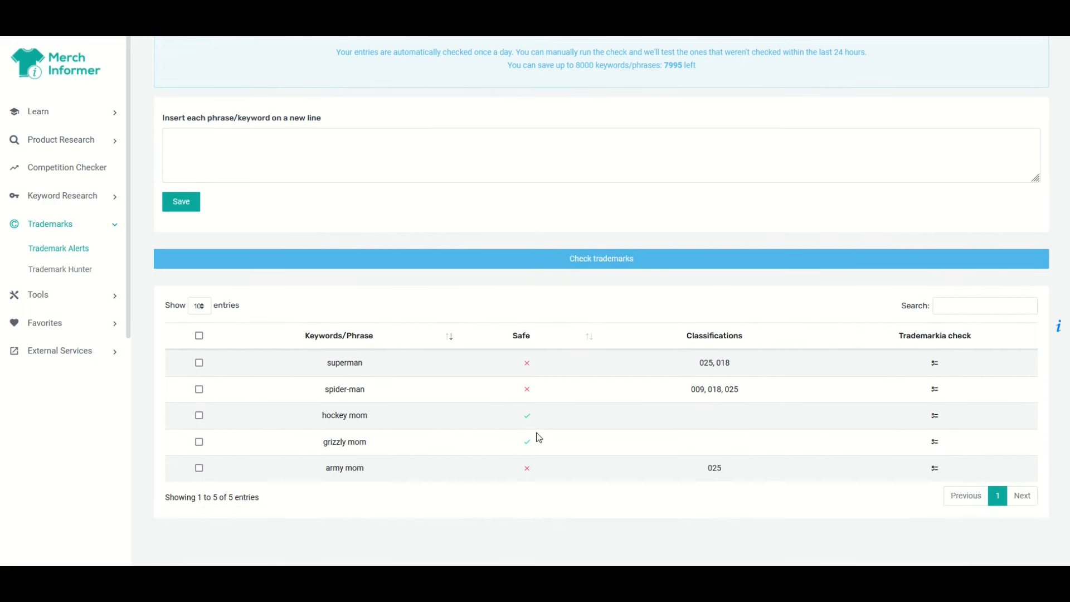
{"action": "mouse_move", "coordinate": [466, 412]}
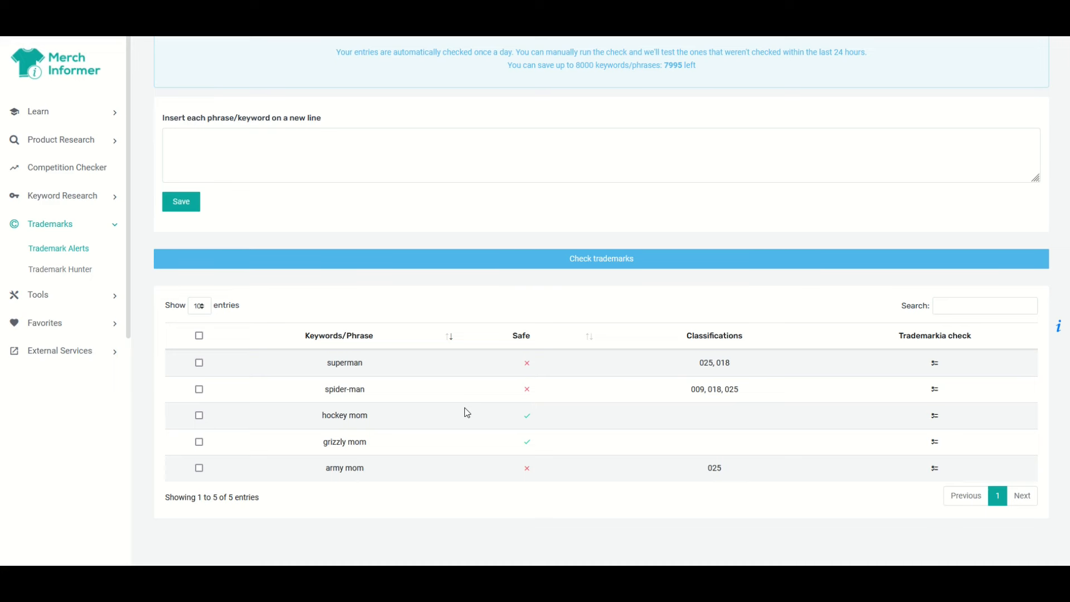
{"action": "mouse_move", "coordinate": [371, 361]}
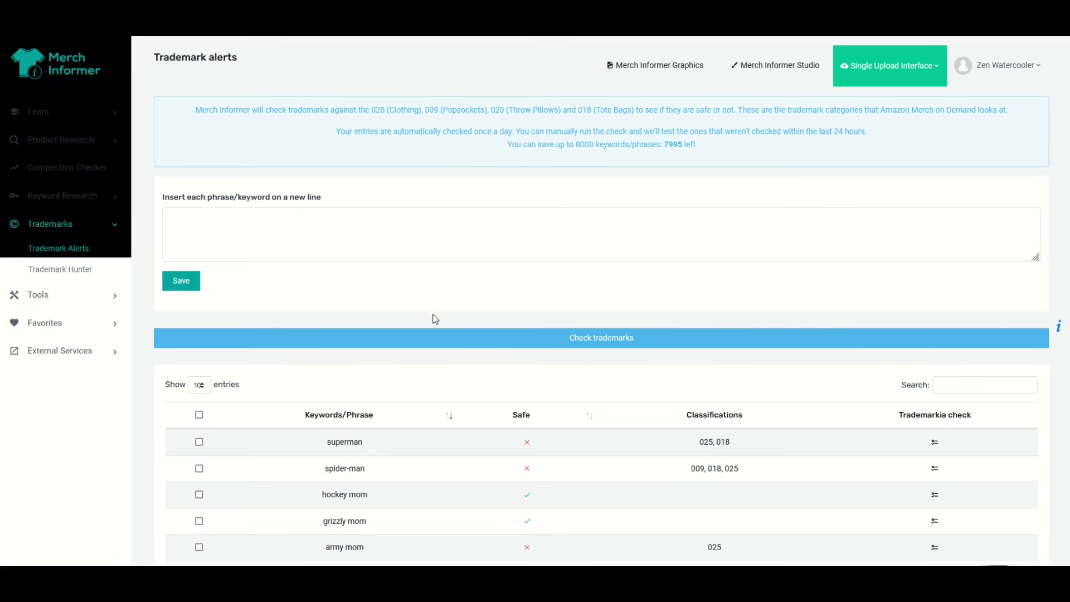
{"action": "scroll", "scroll_direction": "down", "scroll_amount": 3}
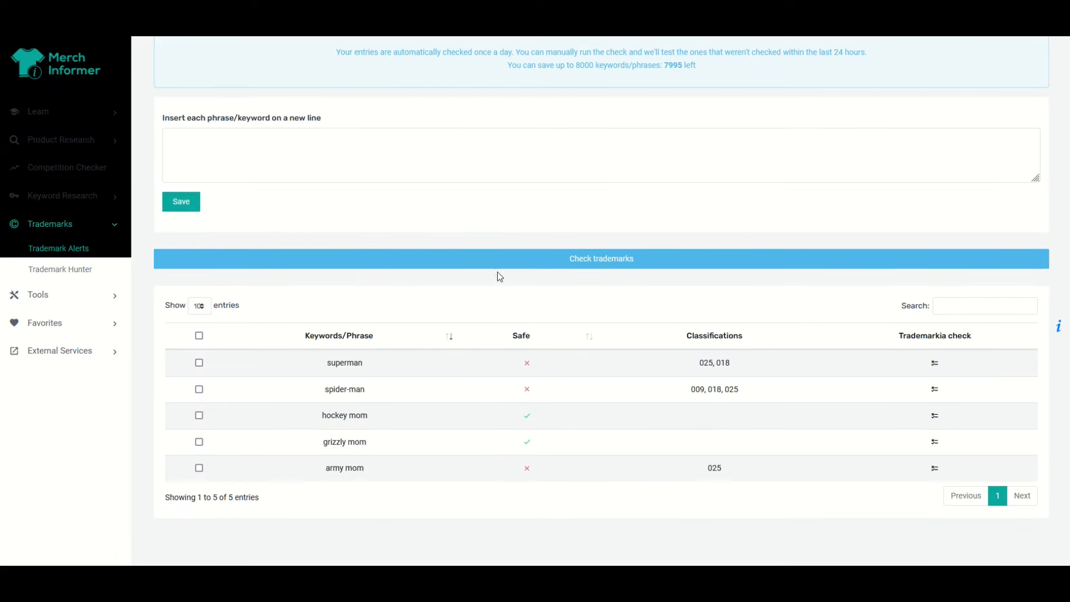